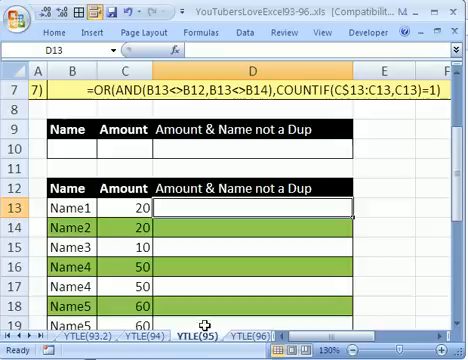
mouse_move(216, 247)
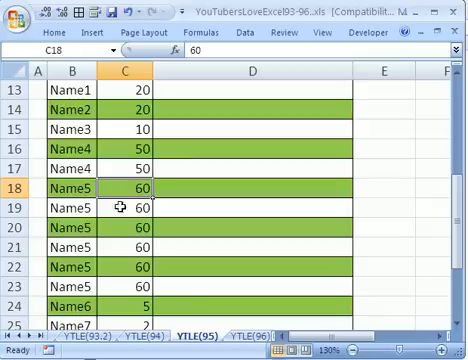
mouse_move(124, 188)
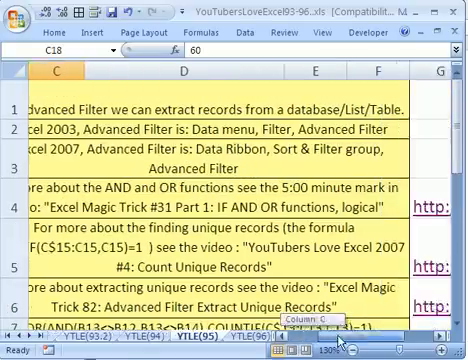
Open the Data tab's sort and filter tools to prepare an Advanced Filter on C12:C28.
scroll("right", 3)
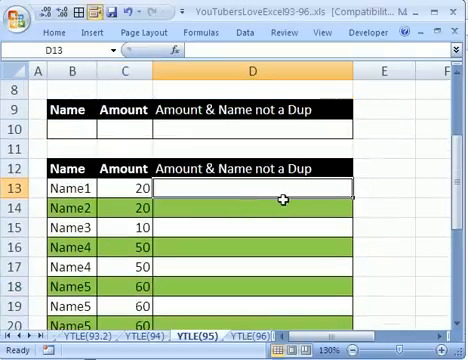
mouse_move(127, 169)
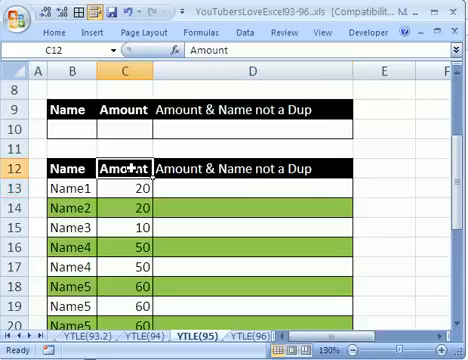
scroll("down", 3)
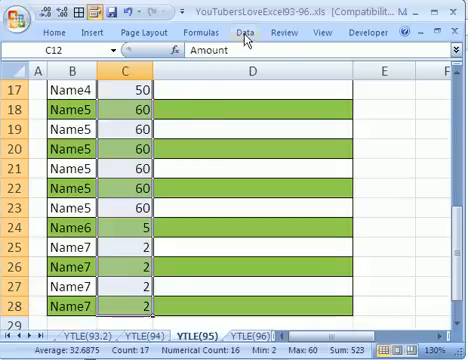
left_click(251, 35)
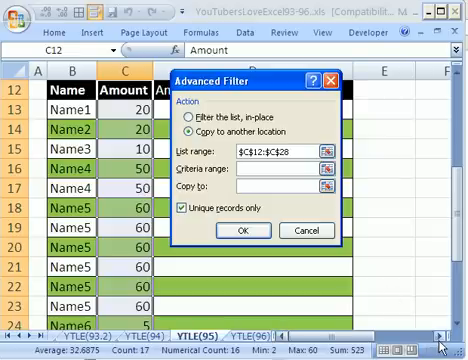
Scroll to view the extracted unique amounts 20, 10, 50, 60, 5, 2 in column F.
scroll("up", 3)
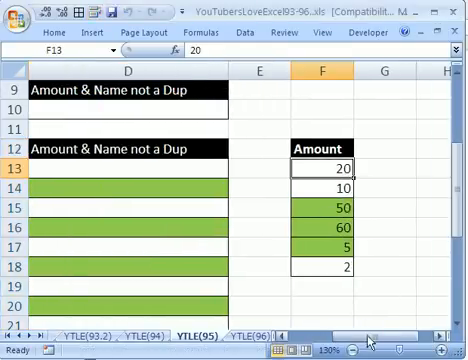
scroll("left", 3)
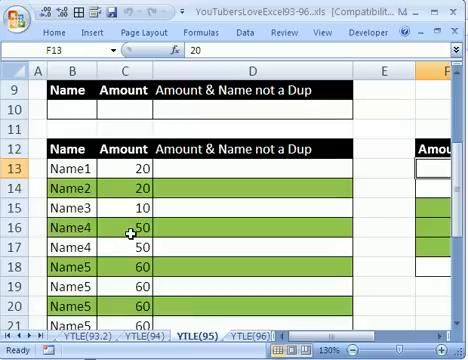
mouse_move(128, 189)
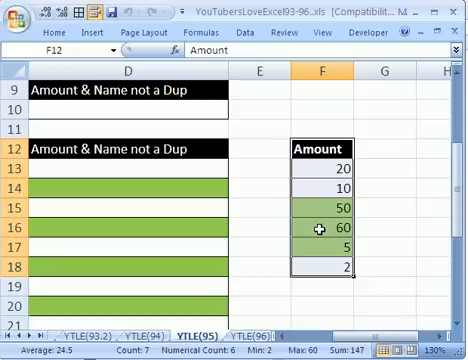
key("alt")
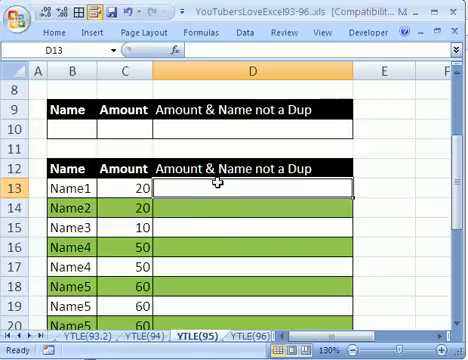
mouse_move(330, 180)
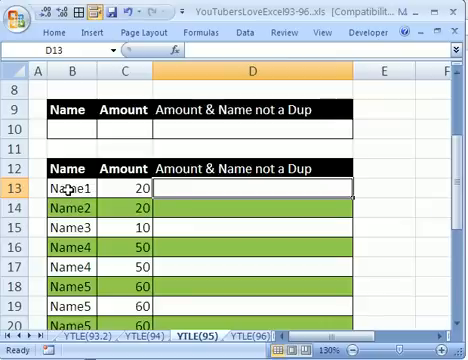
mouse_move(198, 188)
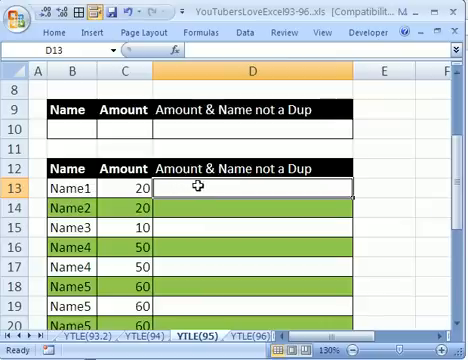
Begin D13's formula as =AND(B13<> with B13 as the name reference.
type("=")
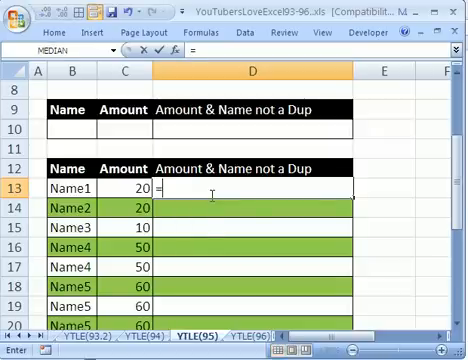
type("AND(")
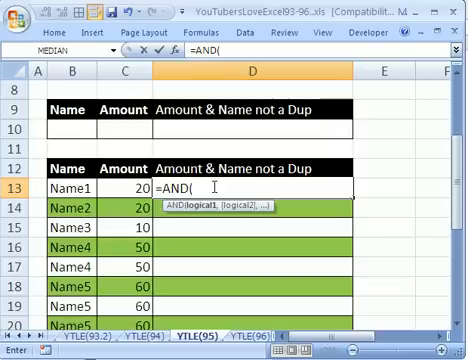
left_click(75, 188)
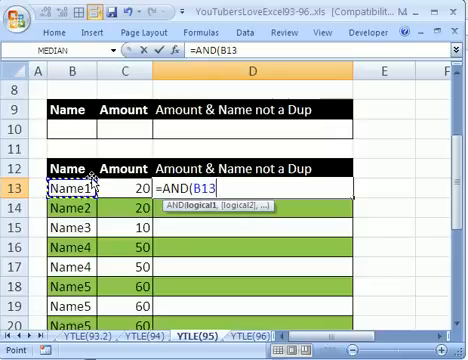
type("<")
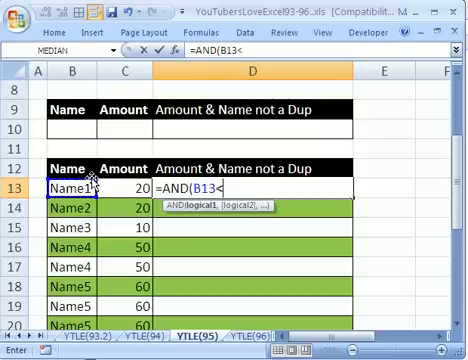
type(">")
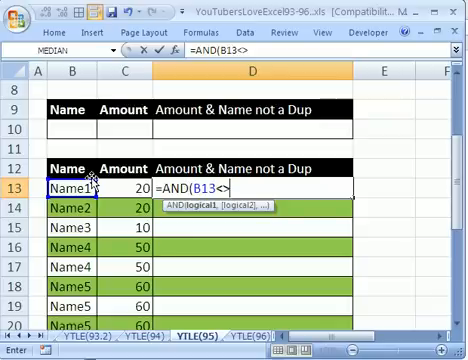
Add B12 as the comparison and start the second condition B13<>.
left_click(72, 160)
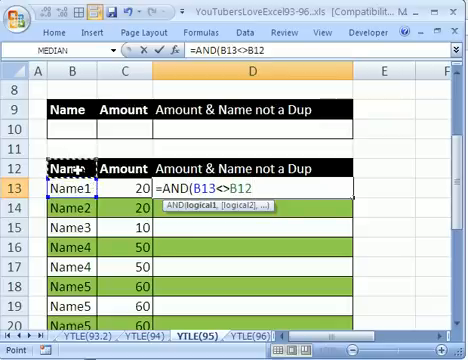
type(",B13")
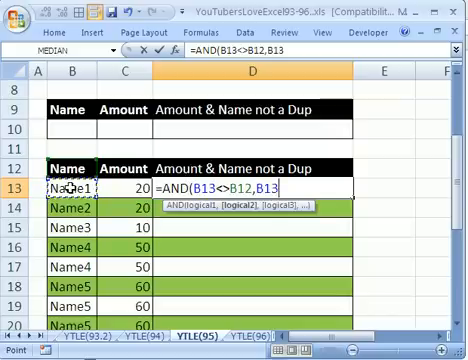
type("<>")
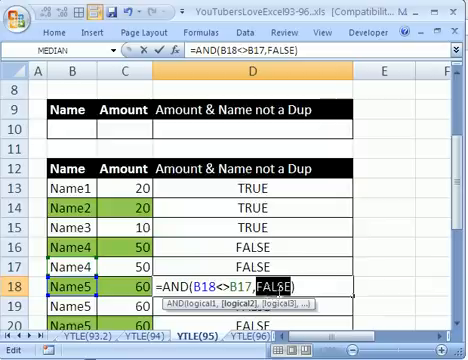
Enter B18<>B19 while editing the copied AND formula in column D.
type("B18<>B19")
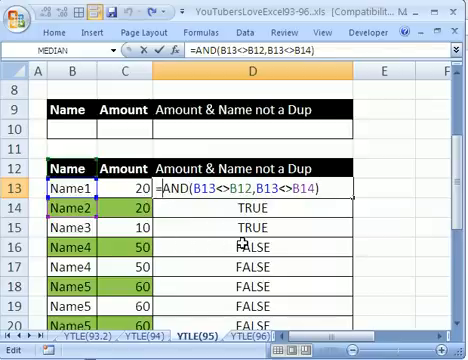
Type OR( before AND in D13's formula.
type("or(")
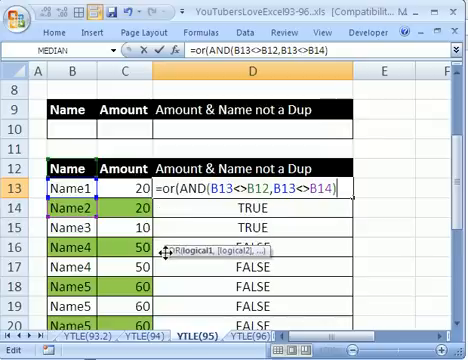
Add ,COUNTIF(C$13:C13,C13)=1) as the second OR condition in D13.
type(",co")
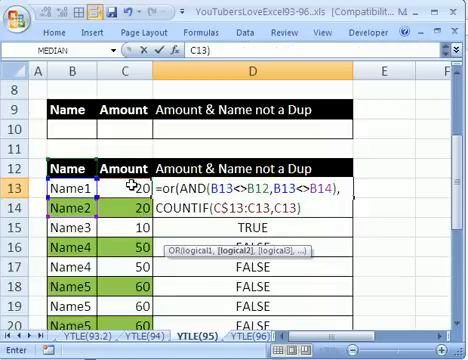
type("=1")
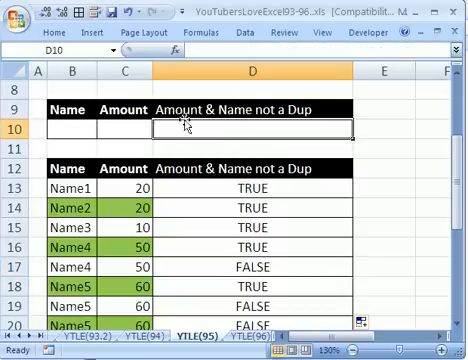
Type TRUE as the criterion in D10.
type("TR")
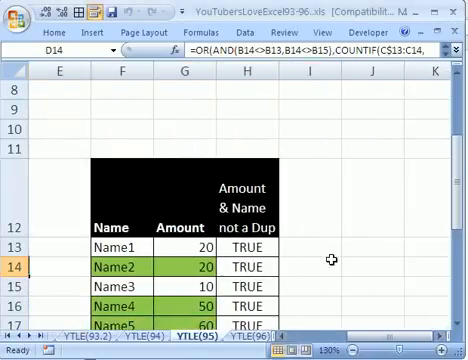
Scroll down to review the seven extracted records, Name1 to Name7, in columns F–H.
scroll("down", 3)
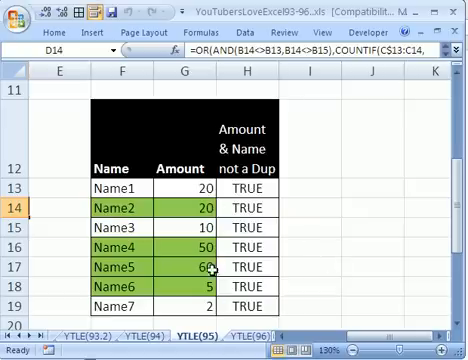
mouse_move(262, 242)
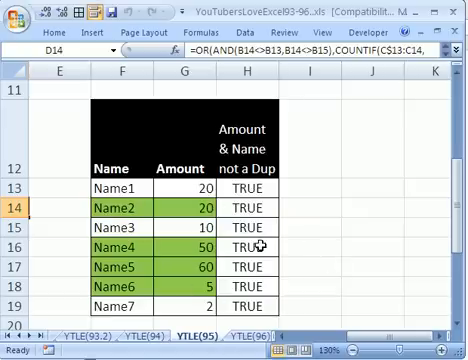